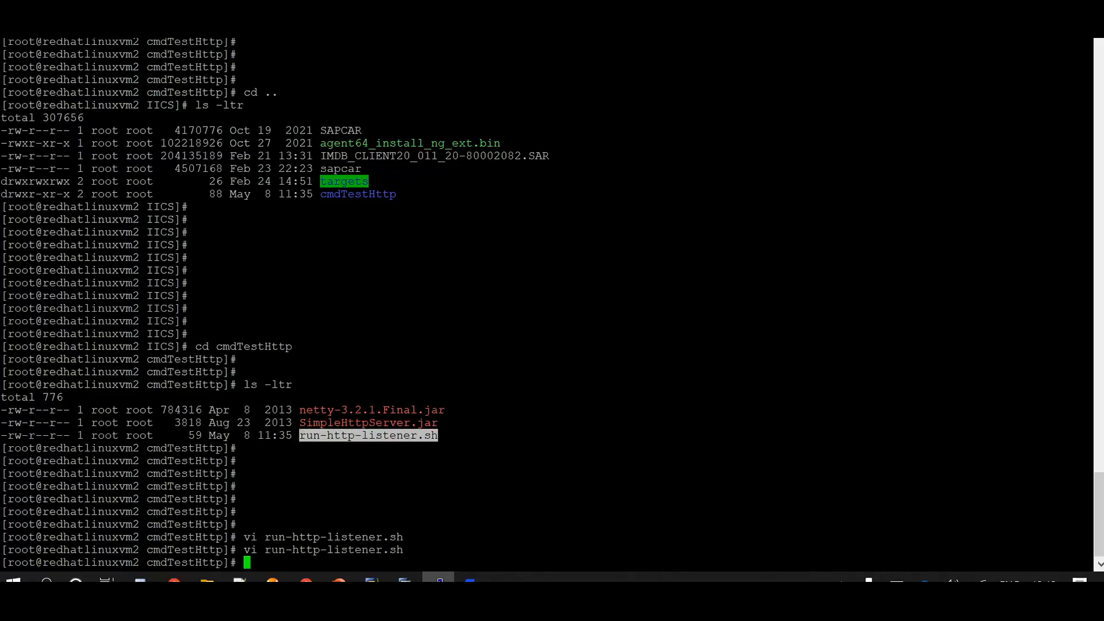
Step: Review run-http-listener.sh in vi, then start the listener with 'sh run-http-listener.sh'
type("vi run-http-listener.sh")
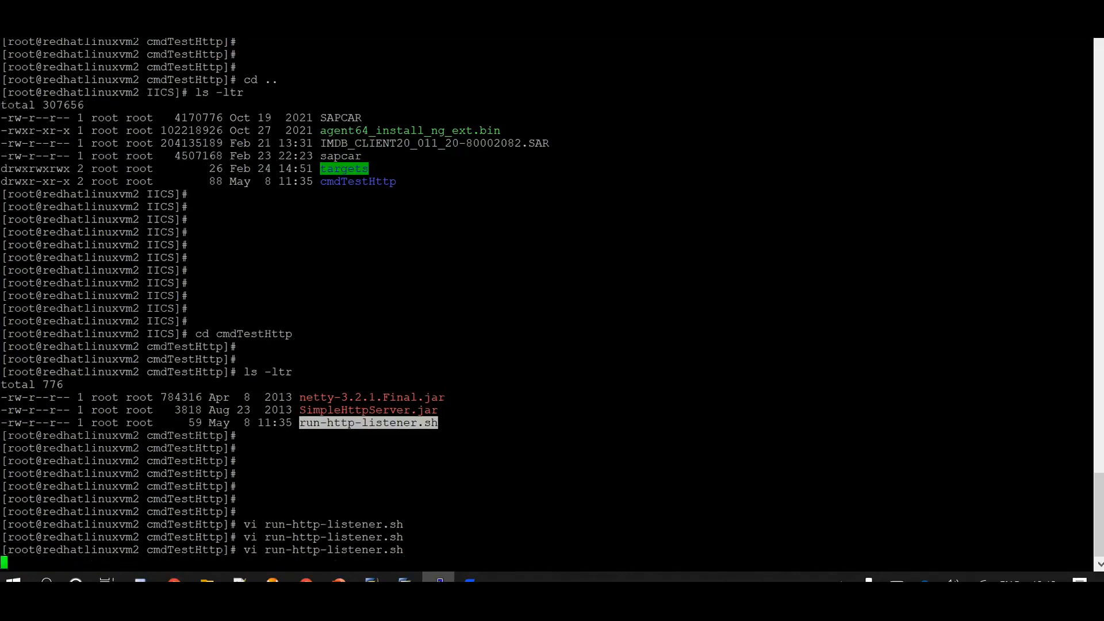
key("Return")
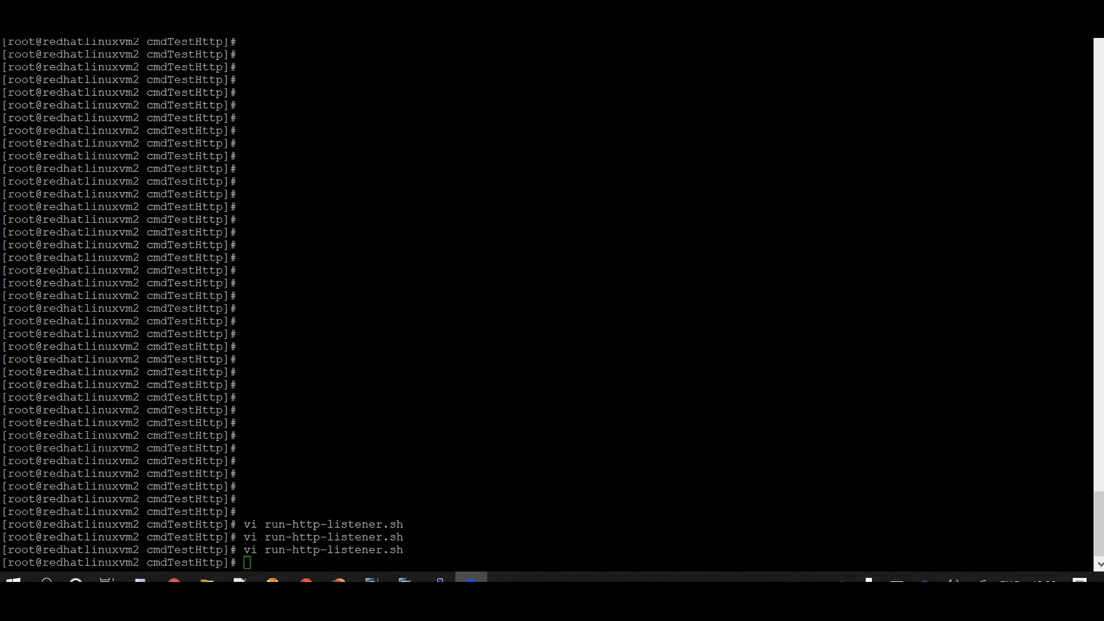
type("sh")
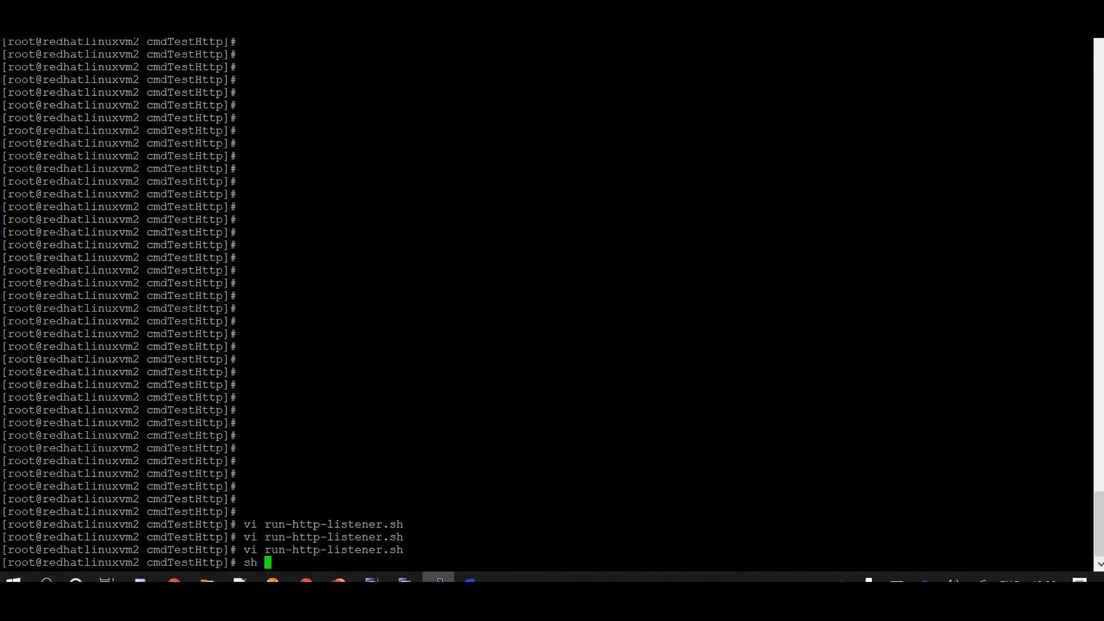
type("run-http-listener.sh")
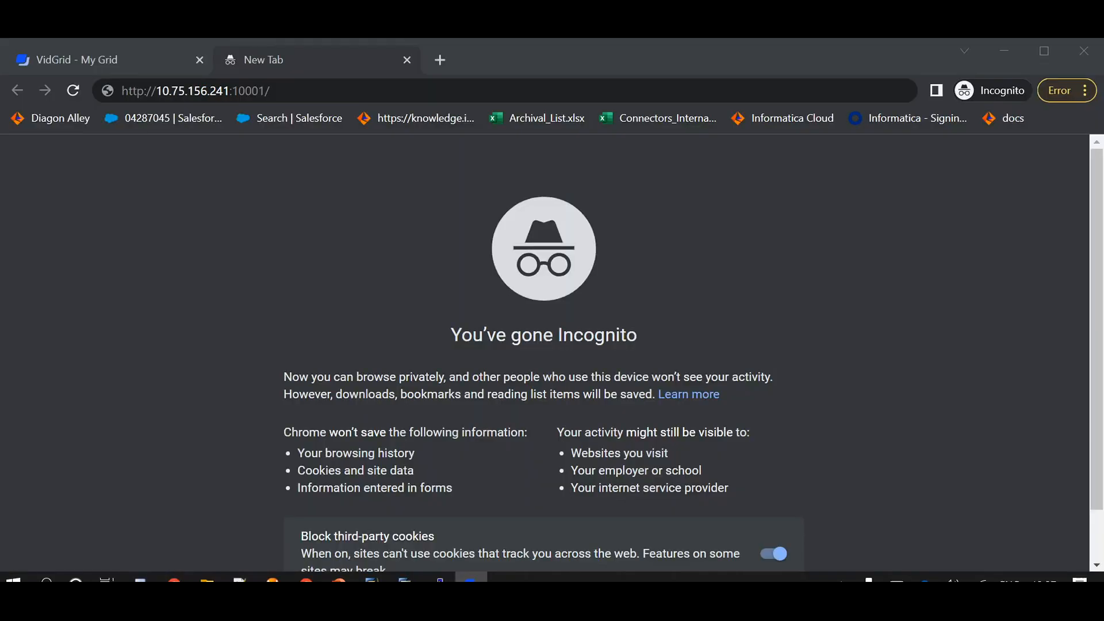
left_click(493, 90)
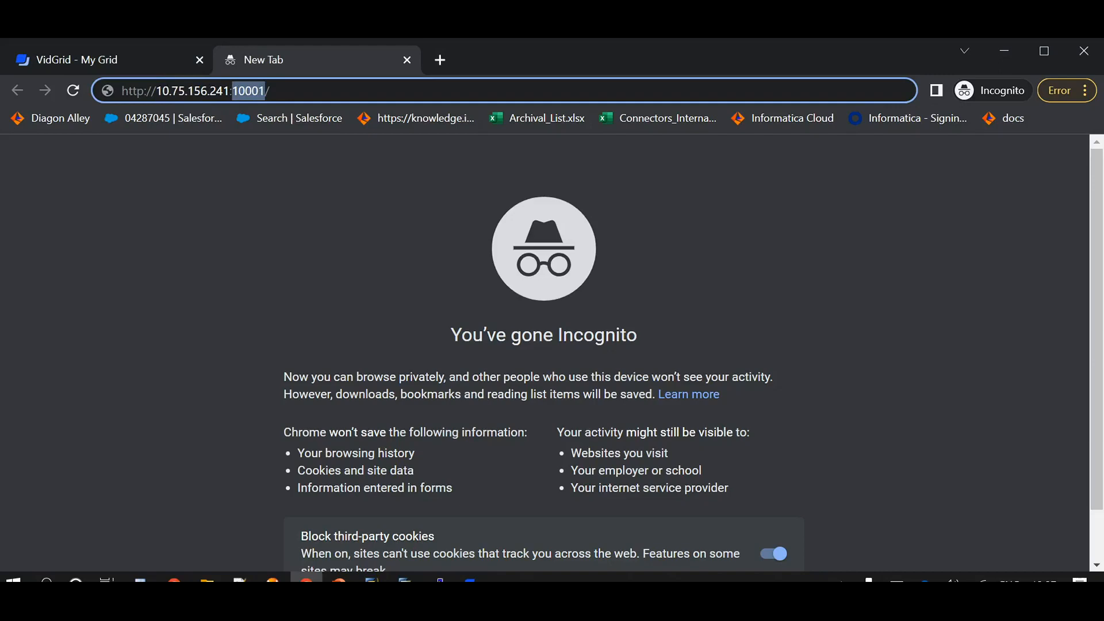
key("Return")
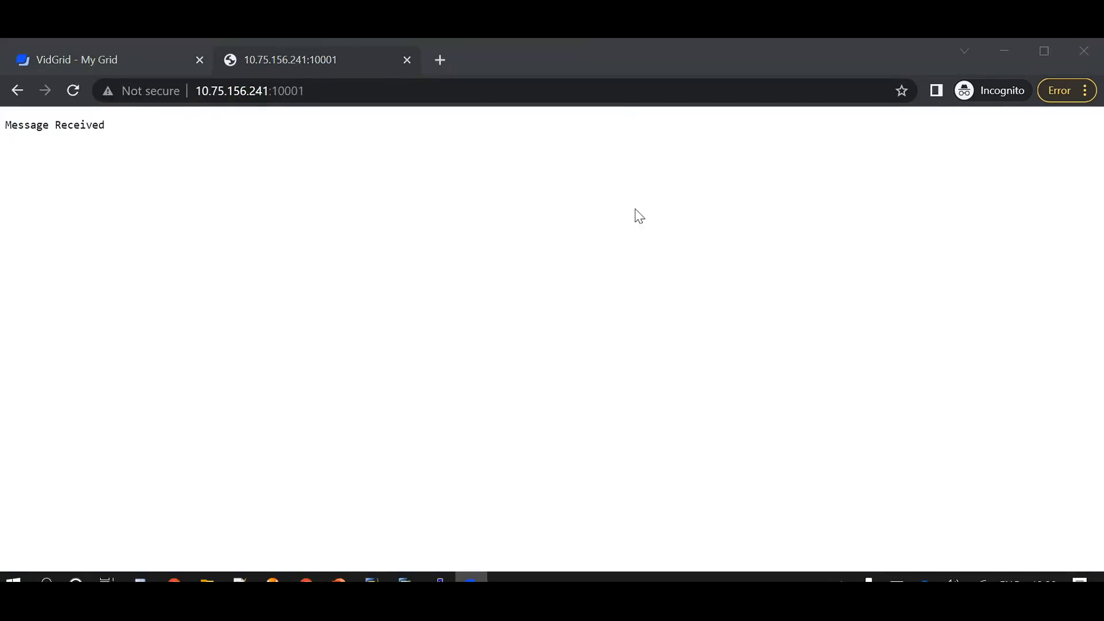
left_click(439, 580)
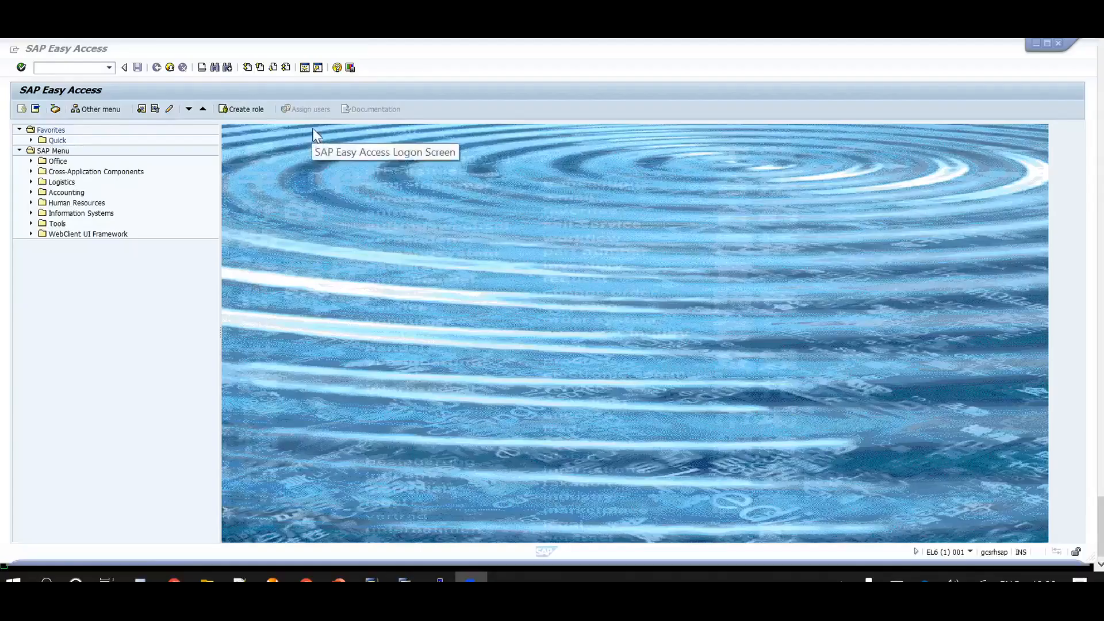
mouse_move(314, 134)
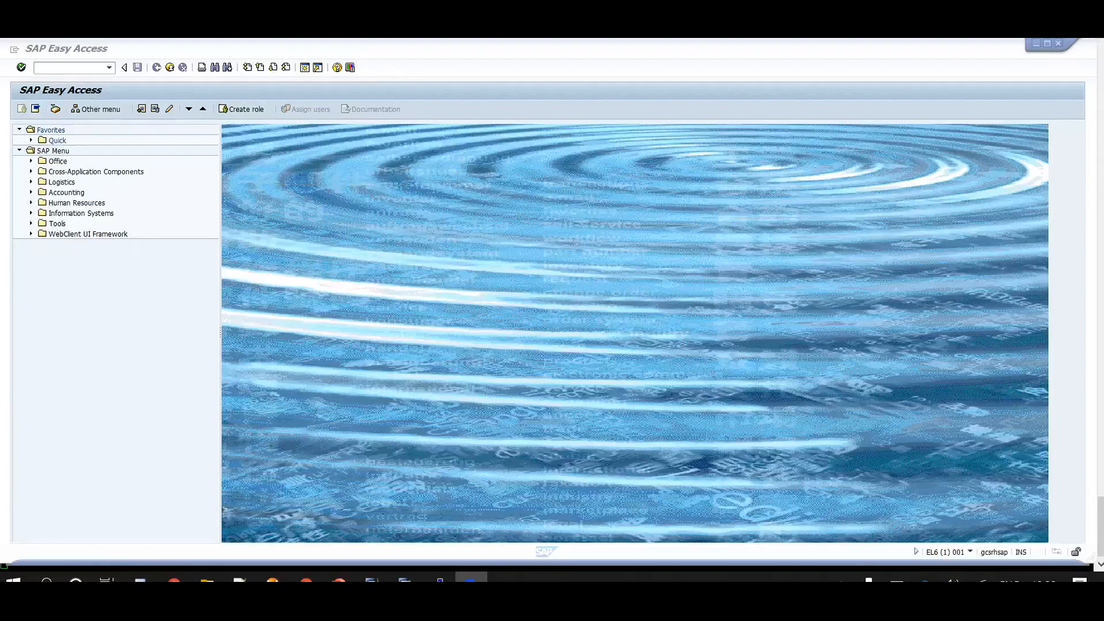
Step: Run transaction SM59 to create a type G HTTP destination
type("SM5")
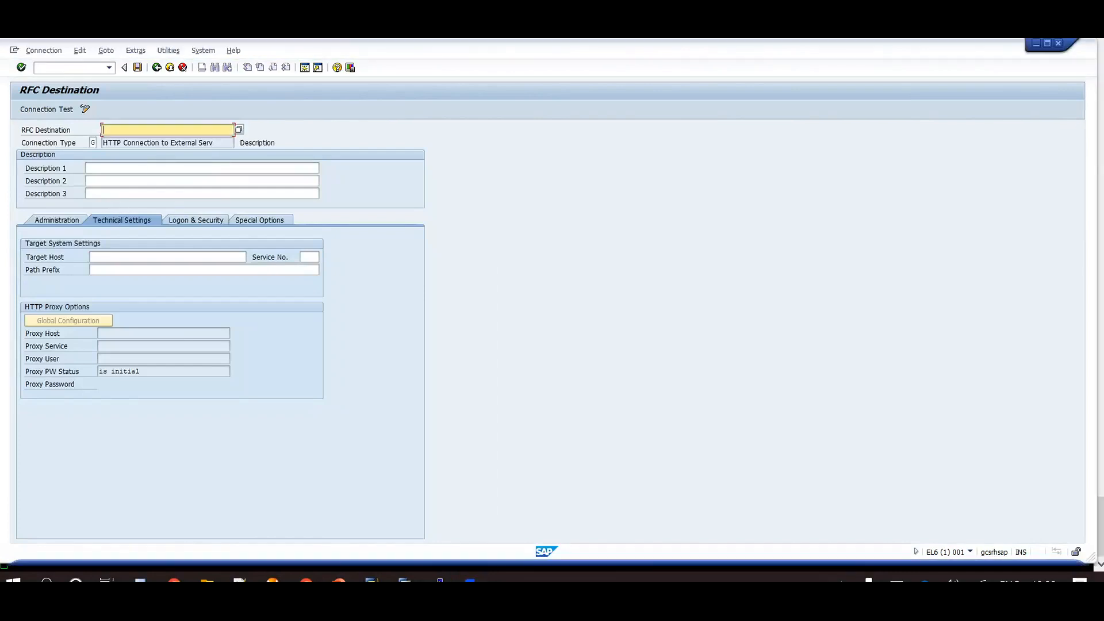
Step: Name the destination HTTP_COMM_TEST_LINUX1 and set target host 10.75.156.241
type("h")
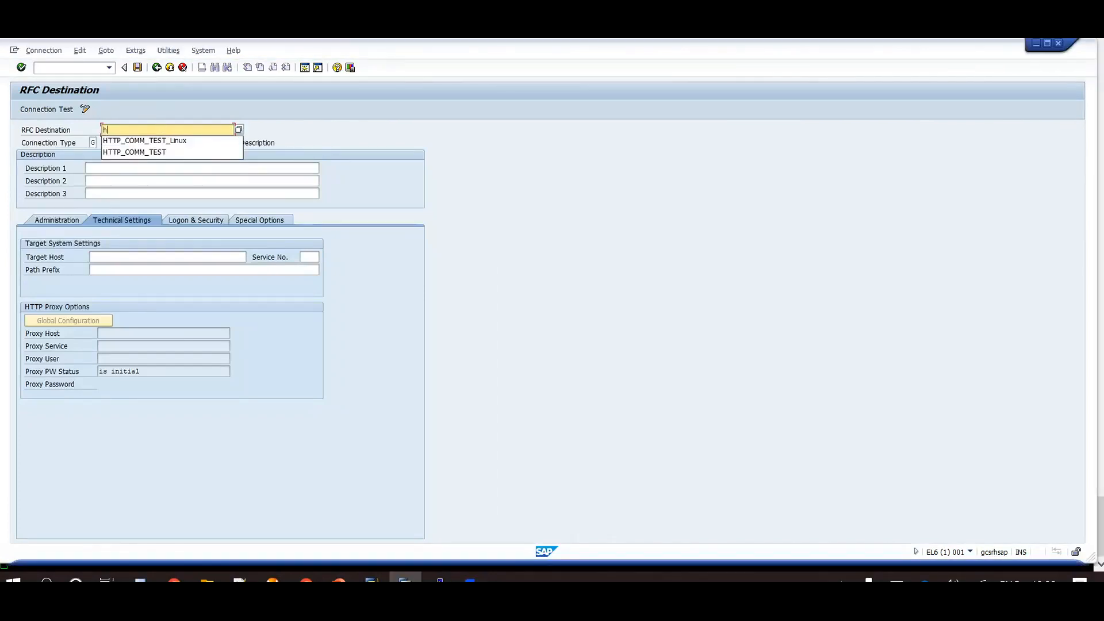
left_click(144, 141)
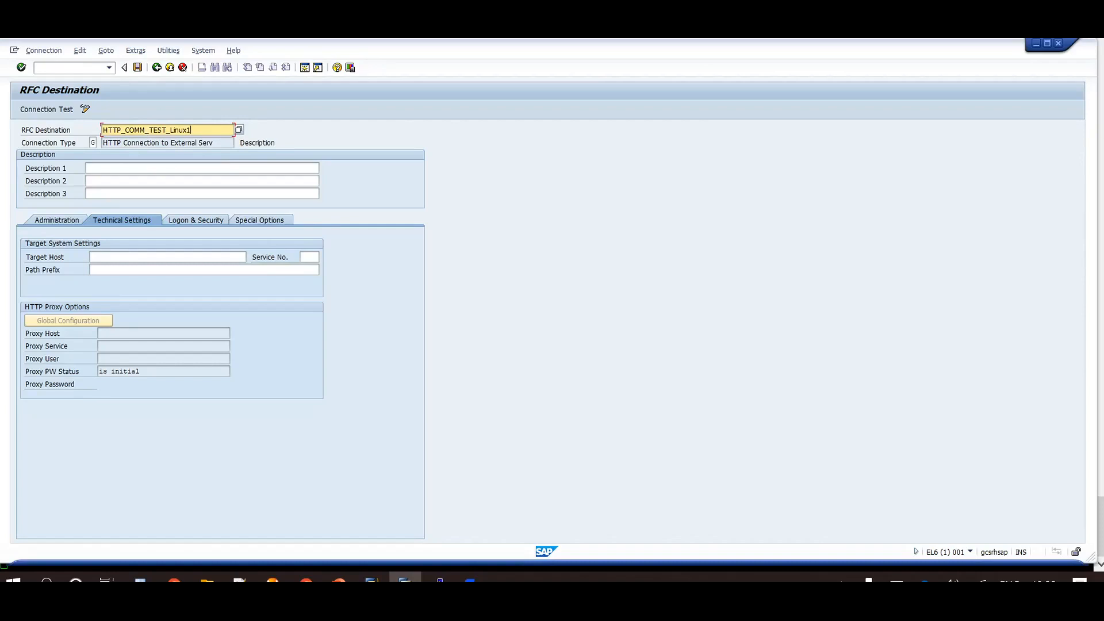
mouse_move(144, 213)
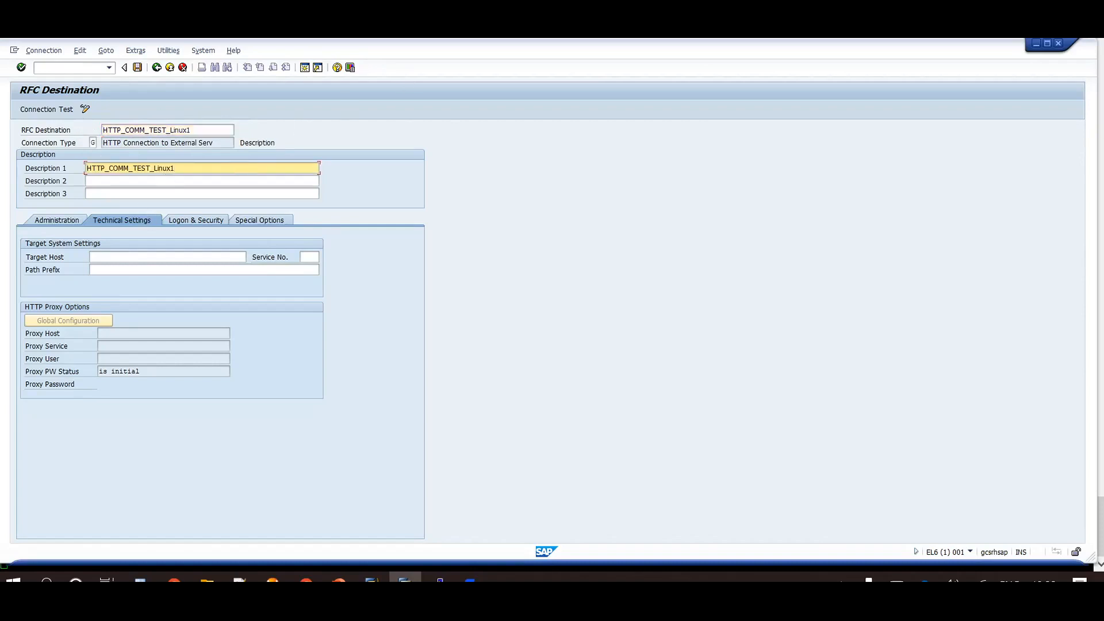
left_click(167, 256)
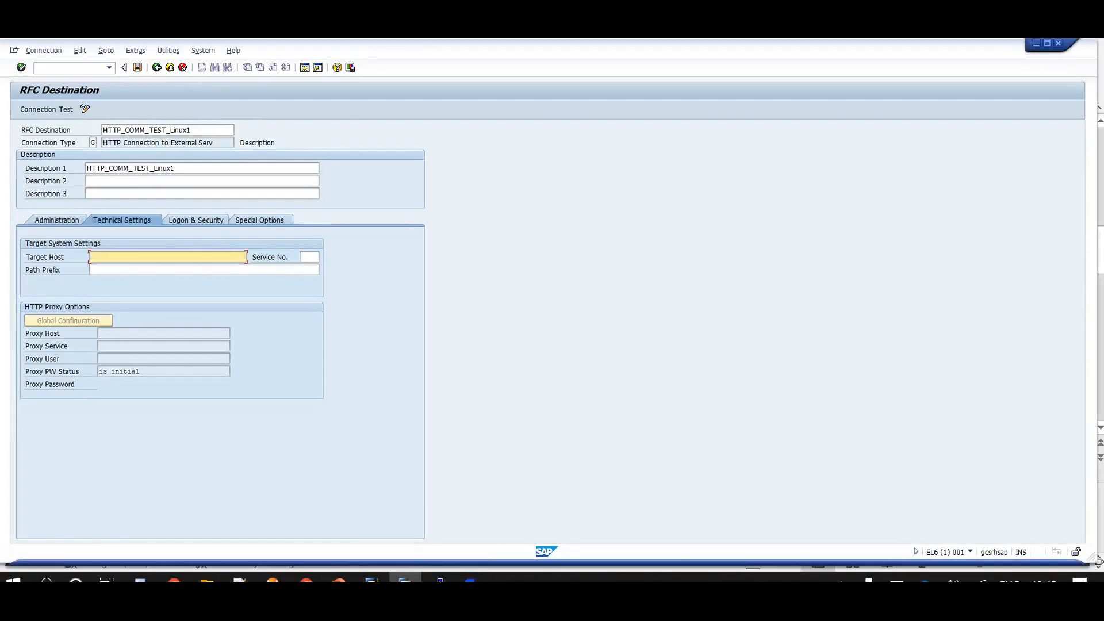
type("10.75.156.241")
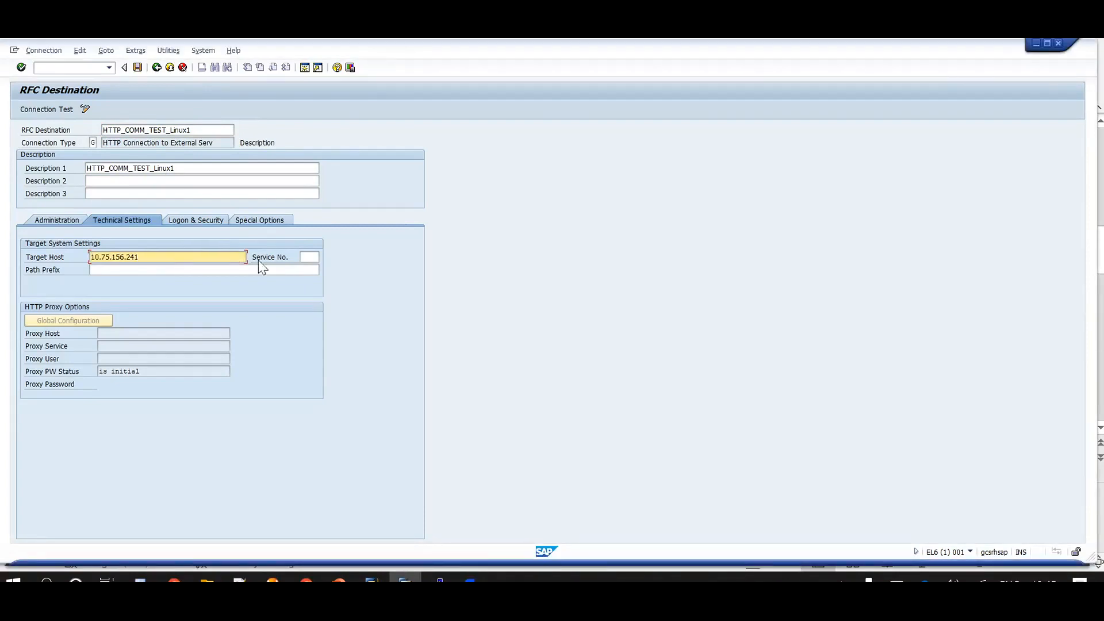
Step: Set the listener port, save, accept the HTTP security warning, and test the connection
left_click(310, 256)
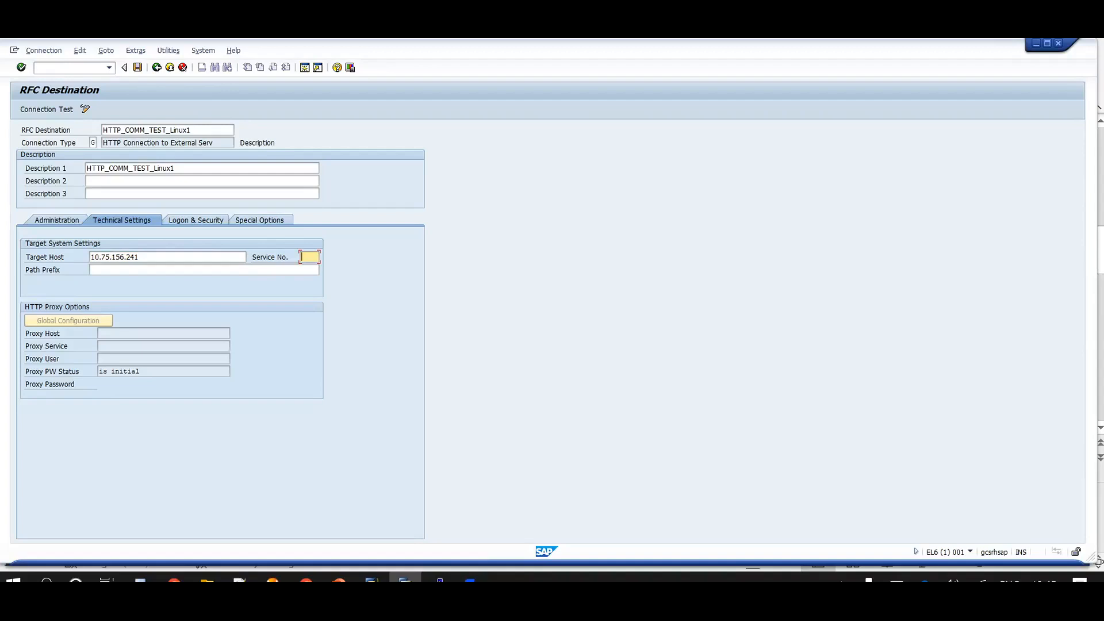
left_click(315, 257)
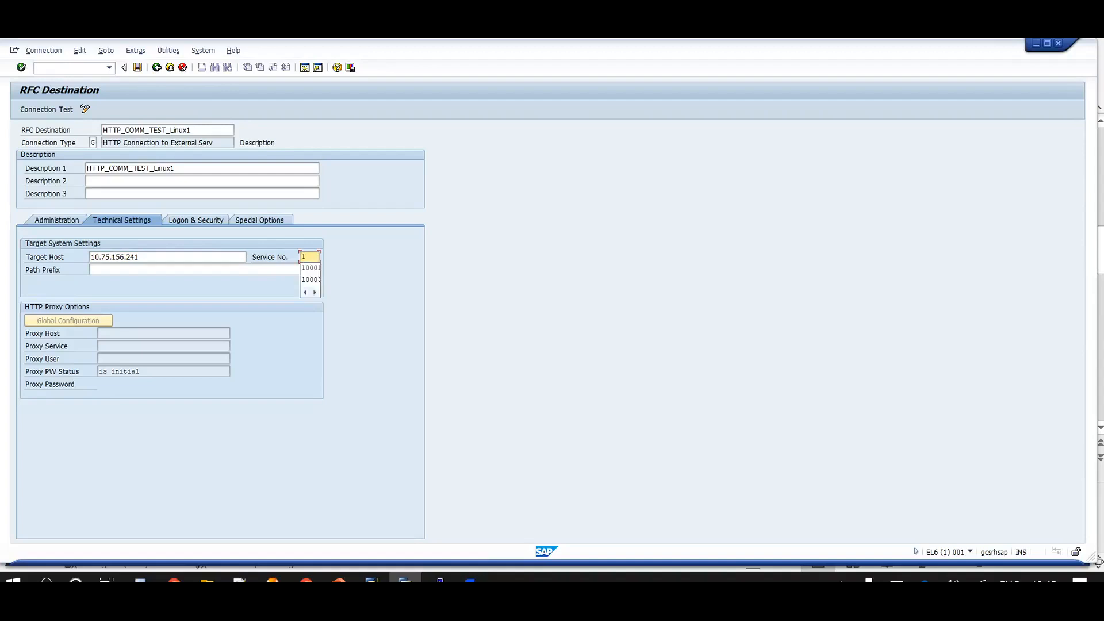
left_click(310, 267)
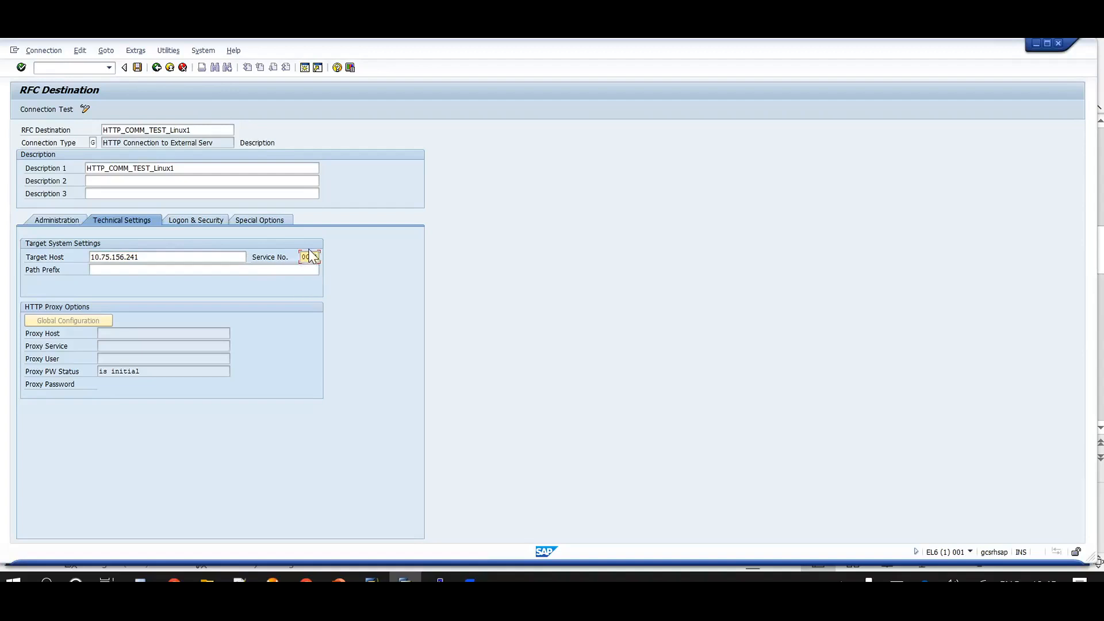
left_click(85, 109)
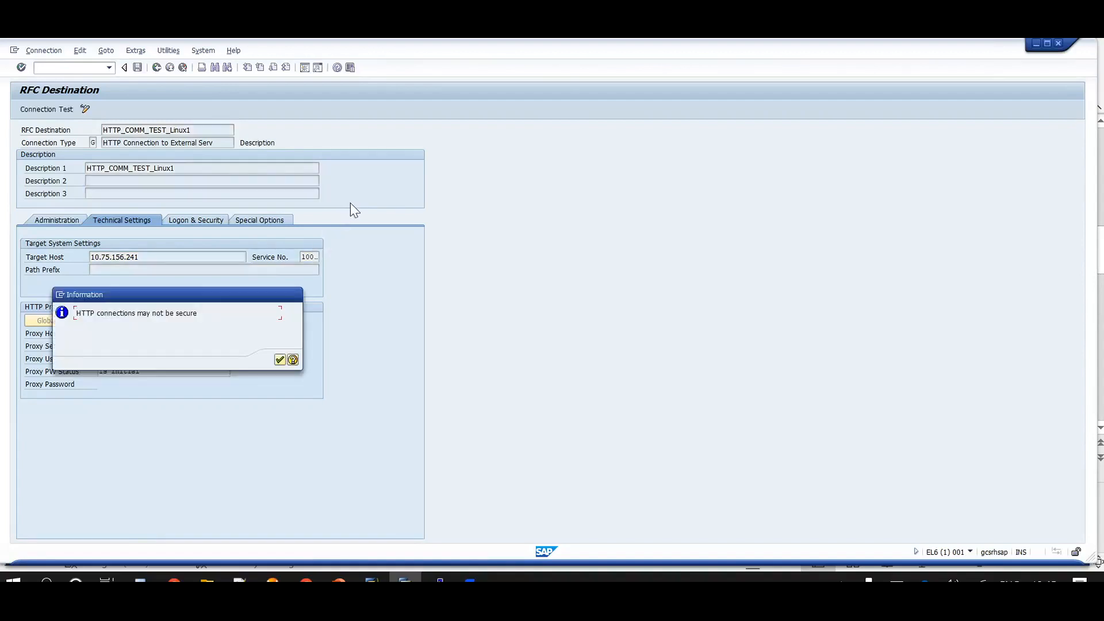
left_click(279, 360)
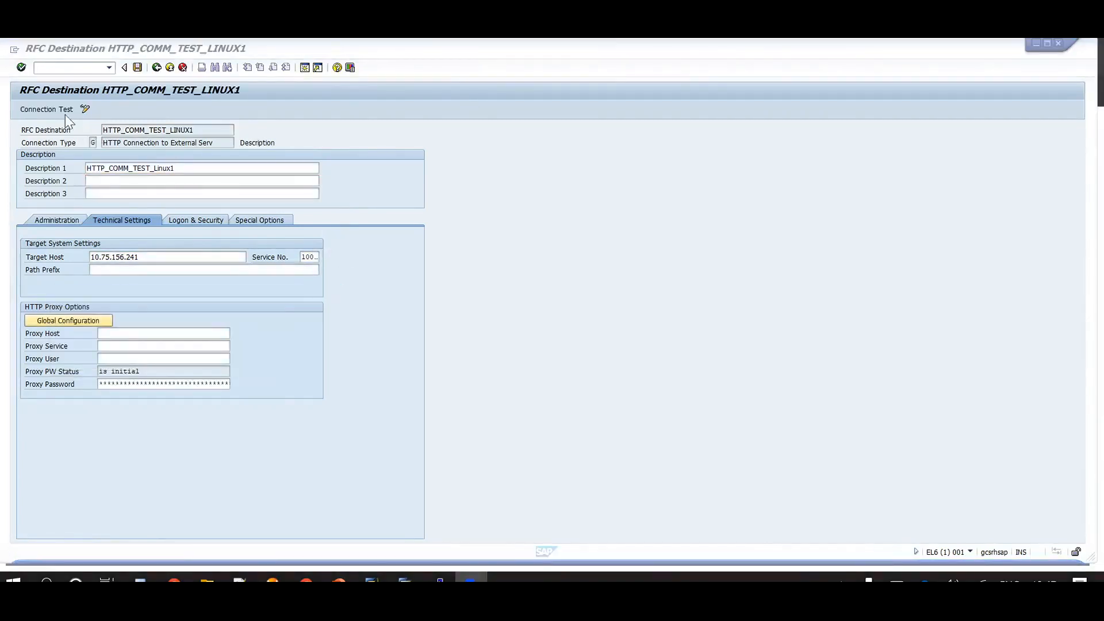
left_click(85, 109)
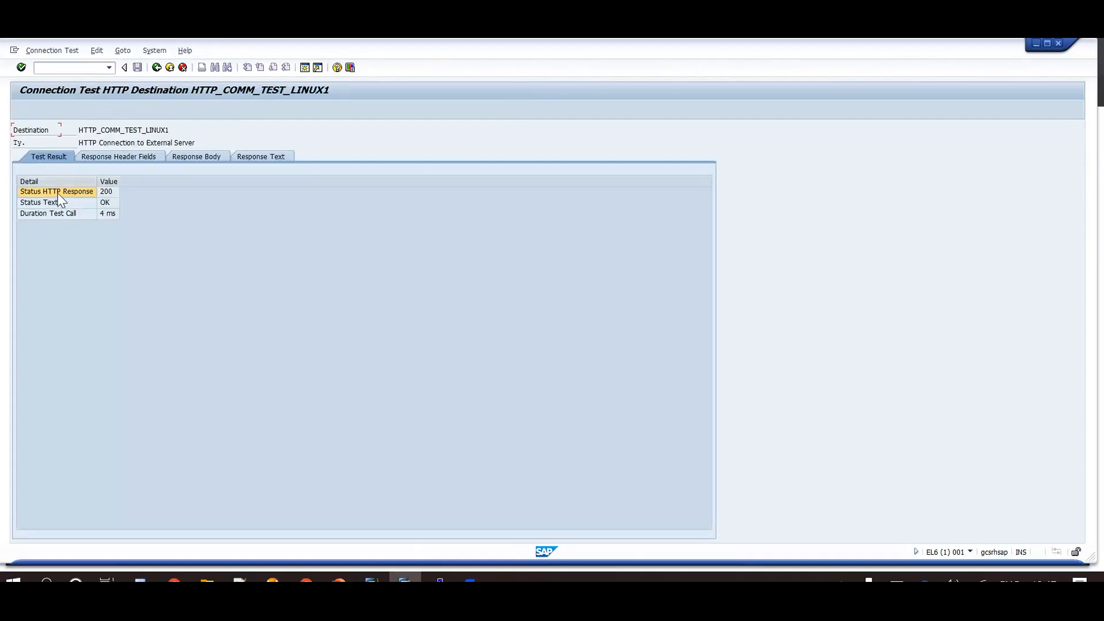
mouse_move(99, 205)
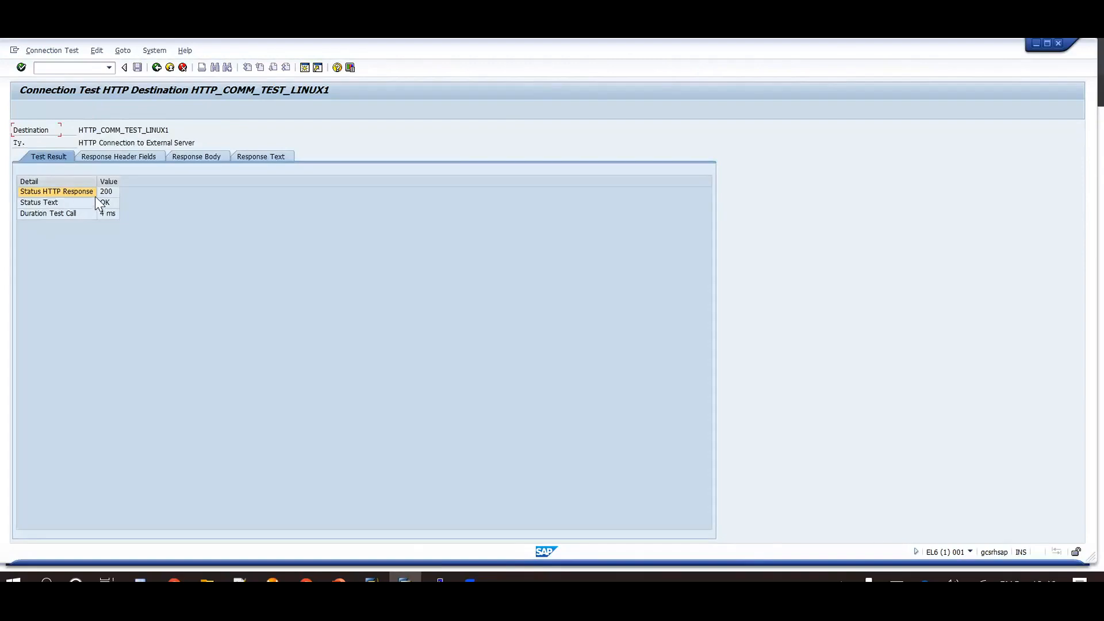